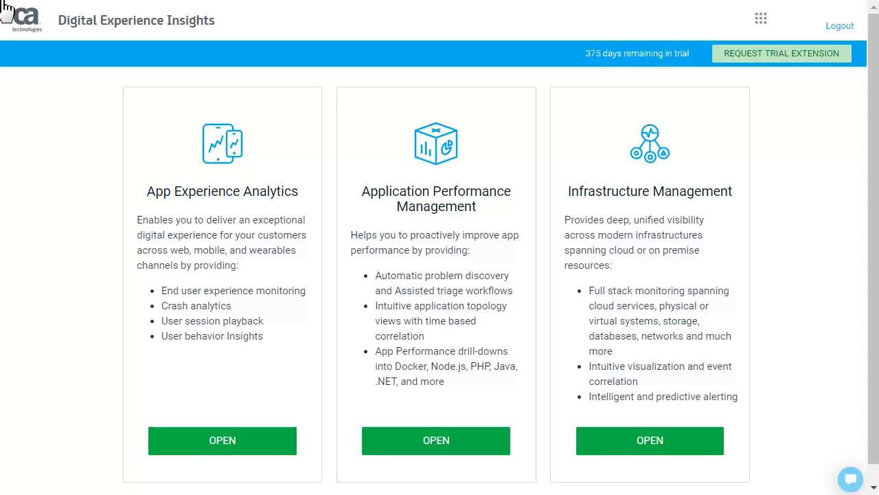
pyautogui.moveTo(617, 272)
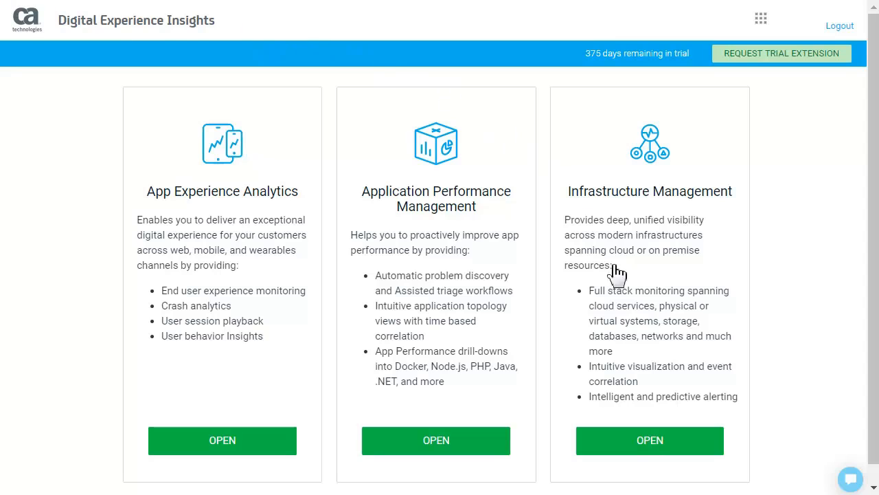
# Launch Infrastructure Management from its card, showing the How It Works monitoring diagram
pyautogui.click(648, 439)
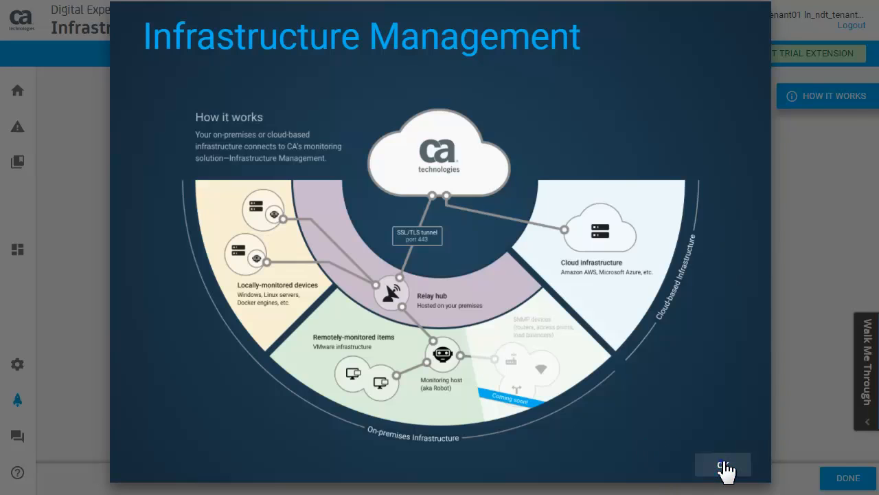
# Dismiss the How It Works overlay and browse the Setup Wizard's monitorable source tiles
pyautogui.click(723, 464)
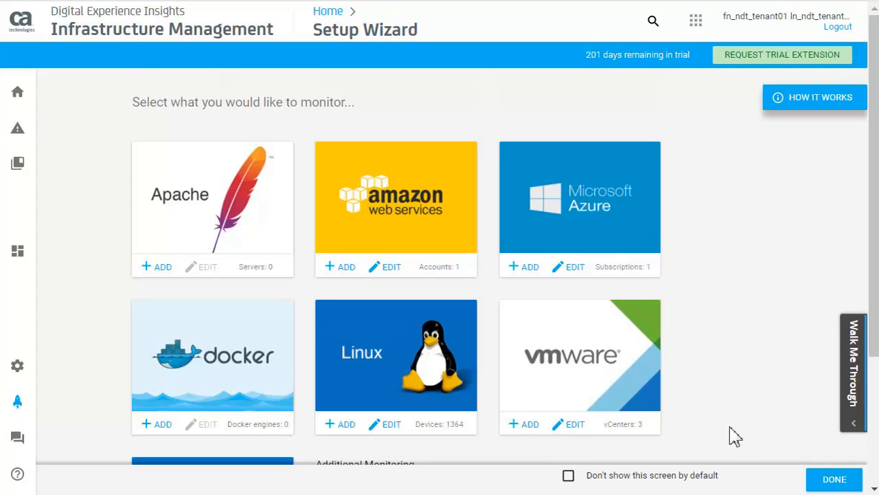
pyautogui.scroll(-3)
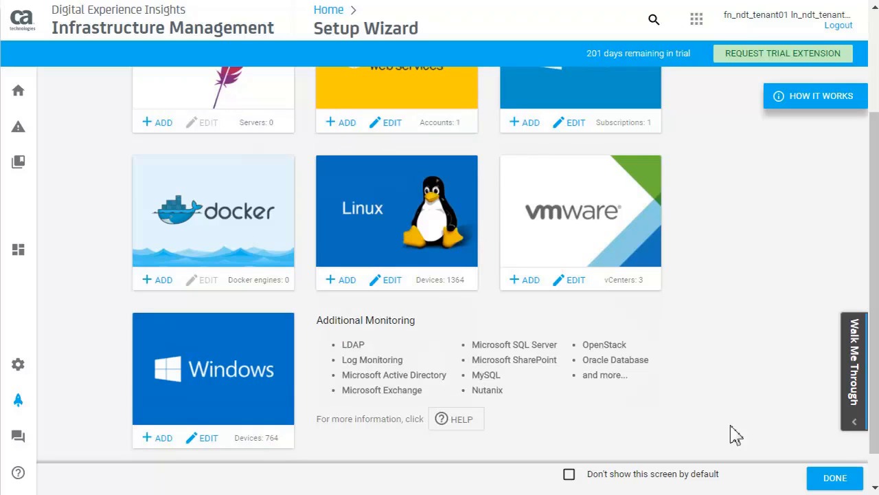
pyautogui.scroll(3)
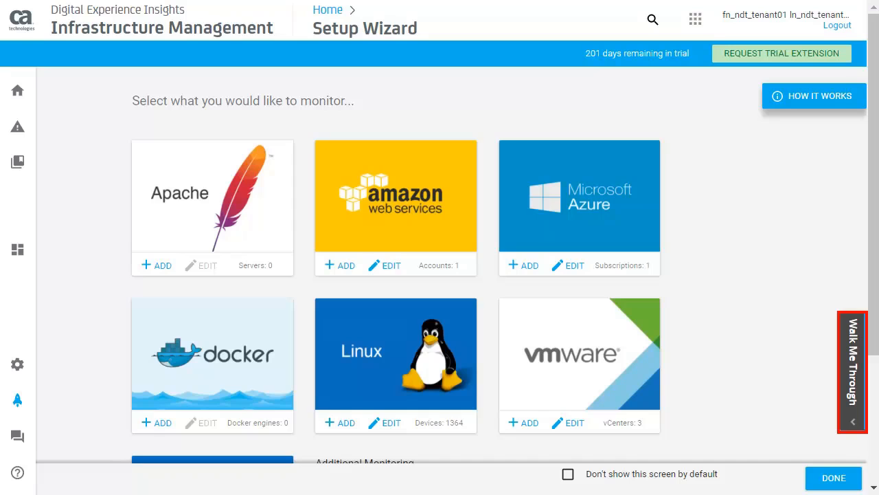
pyautogui.moveTo(475, 52)
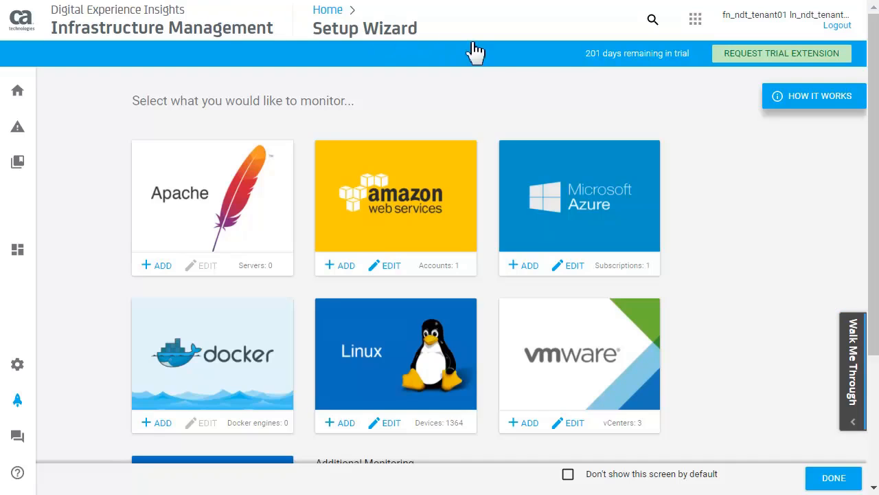
pyautogui.moveTo(852, 387)
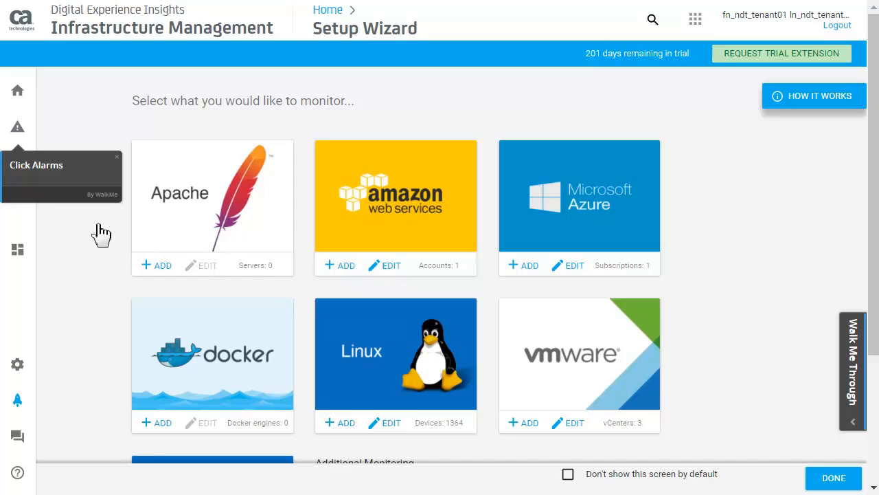
# View the Alarms list and the cho3-04.dev.fco status alarm details, following the Walk Me Through tips
pyautogui.click(16, 127)
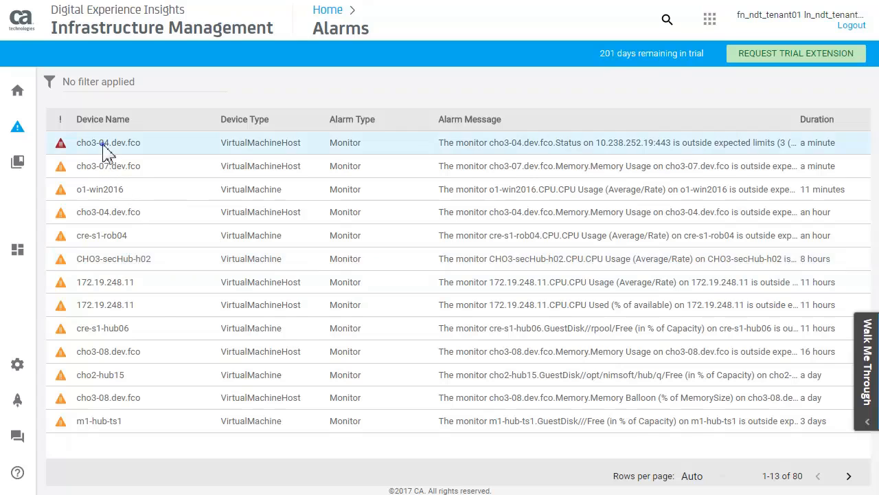
pyautogui.click(107, 142)
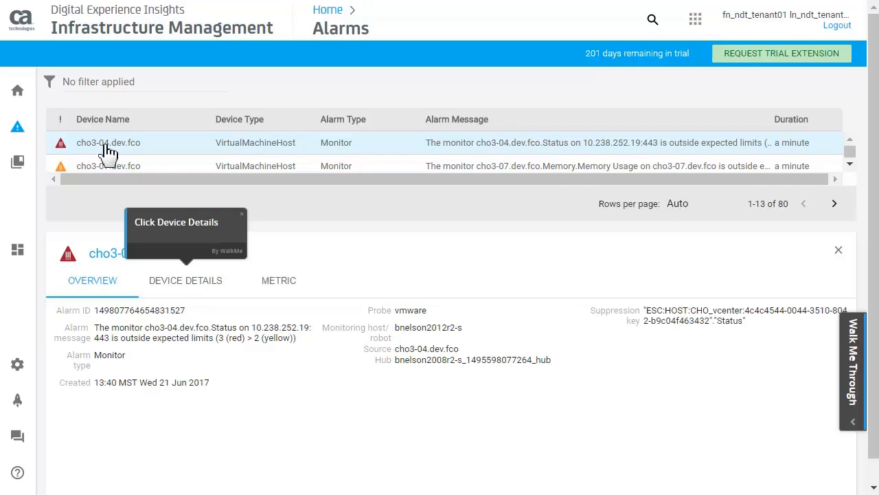
pyautogui.moveTo(185, 221)
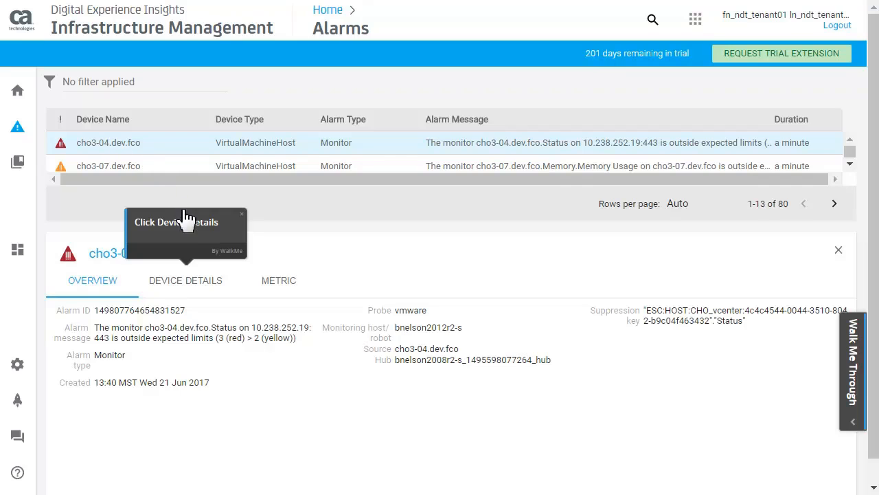
pyautogui.click(184, 281)
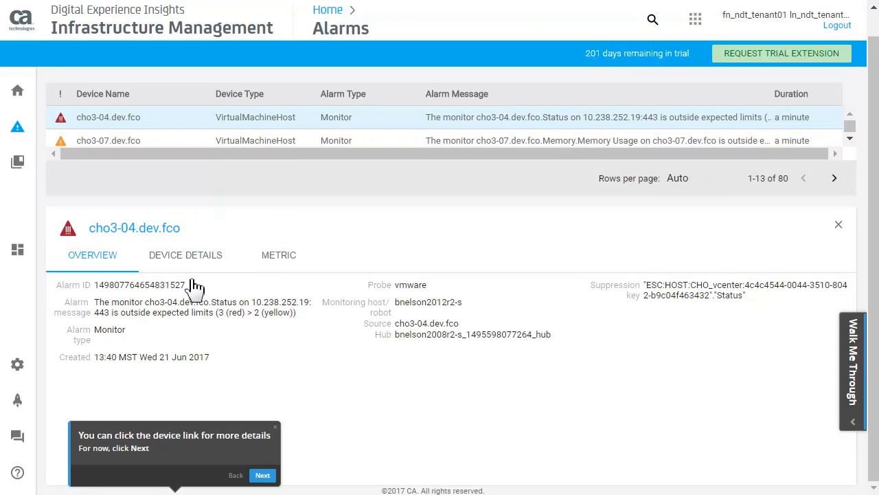
pyautogui.click(263, 475)
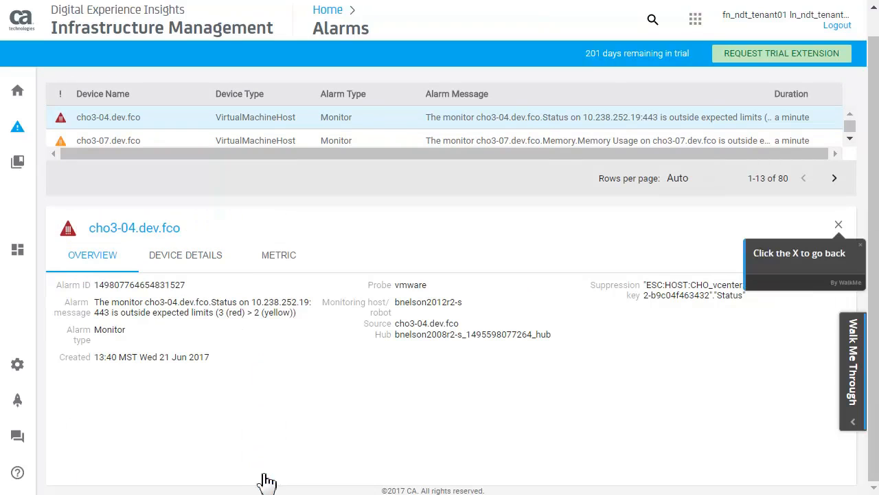
pyautogui.moveTo(816, 327)
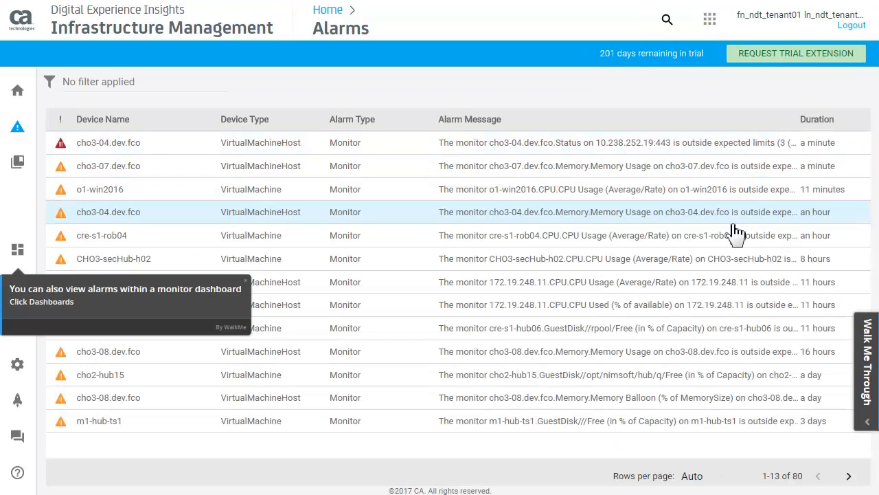
pyautogui.moveTo(39, 248)
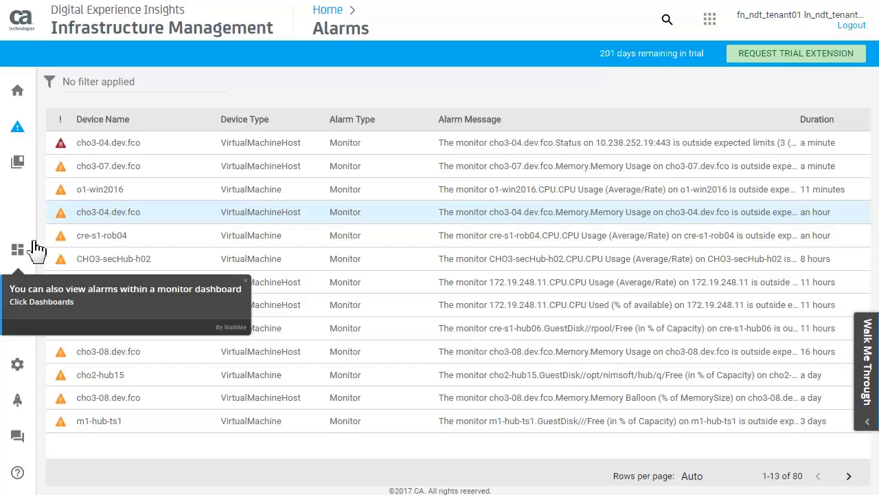
# Peek at Dashboards, return to Alarms, dismiss the Congrats popup and go to the home page
pyautogui.click(16, 248)
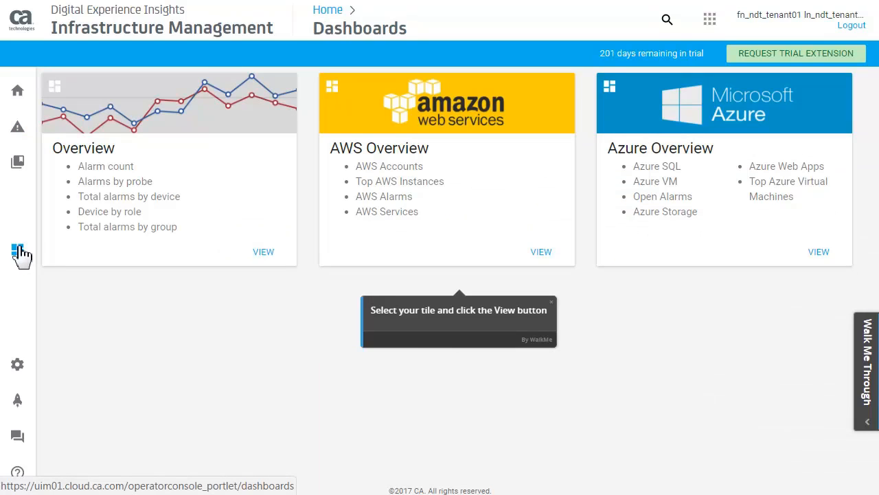
pyautogui.click(264, 251)
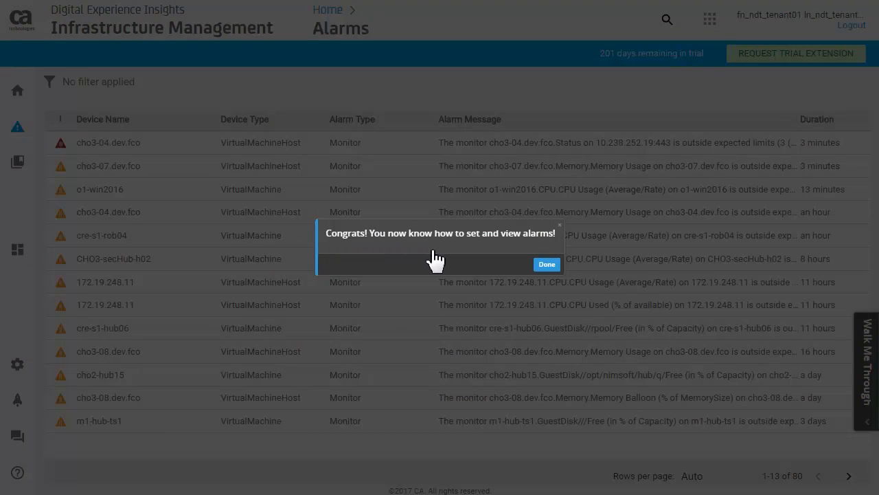
pyautogui.click(547, 264)
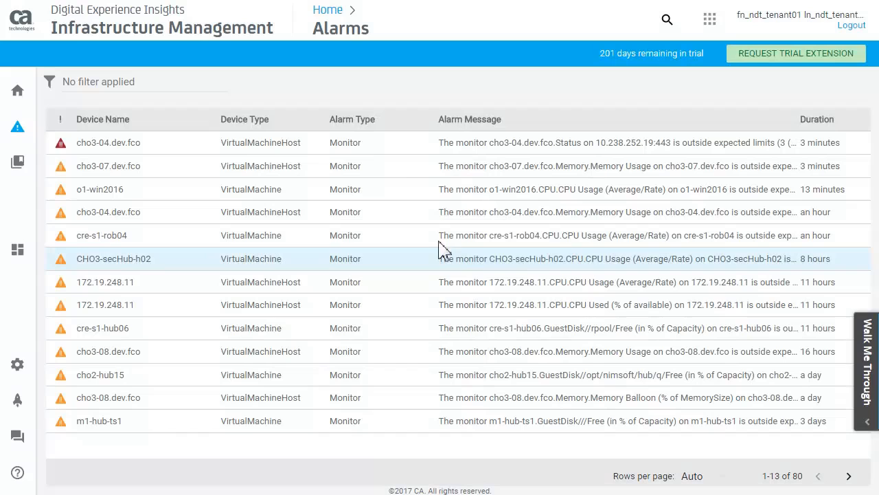
pyautogui.moveTo(215, 165)
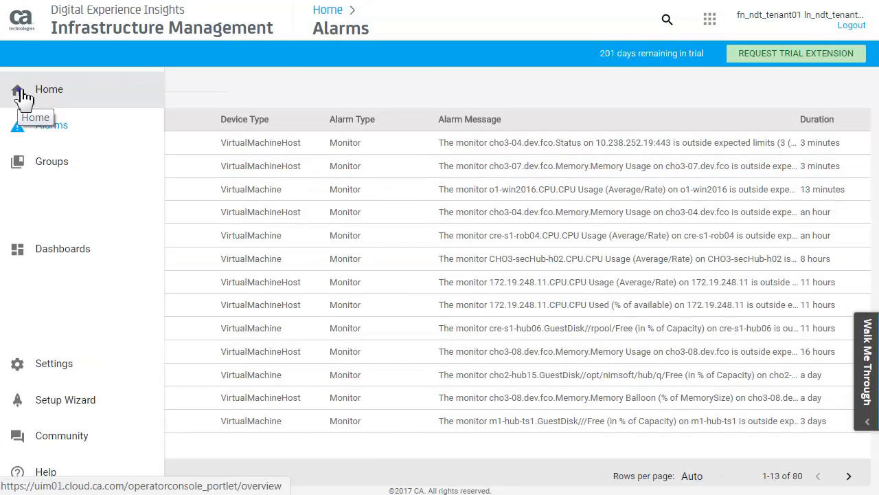
pyautogui.click(49, 88)
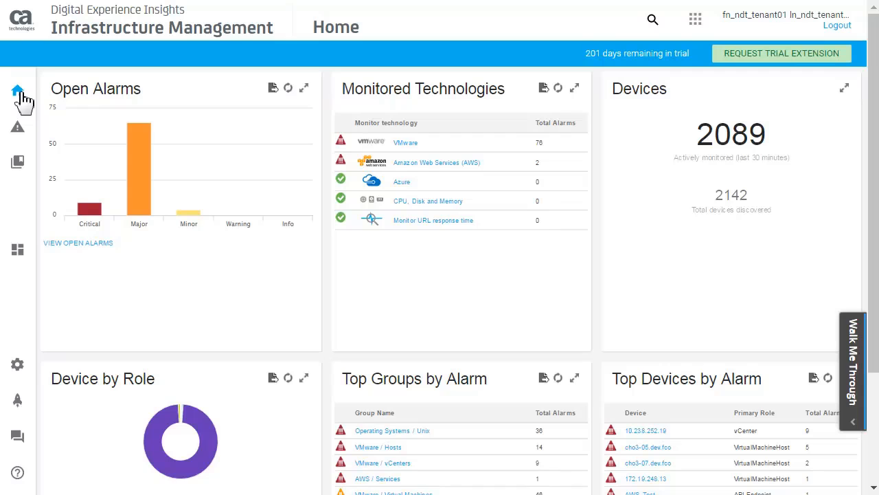
# Show the monitored groups sorted by Severity, with VMware, AWS and Operating Systems first
pyautogui.click(16, 163)
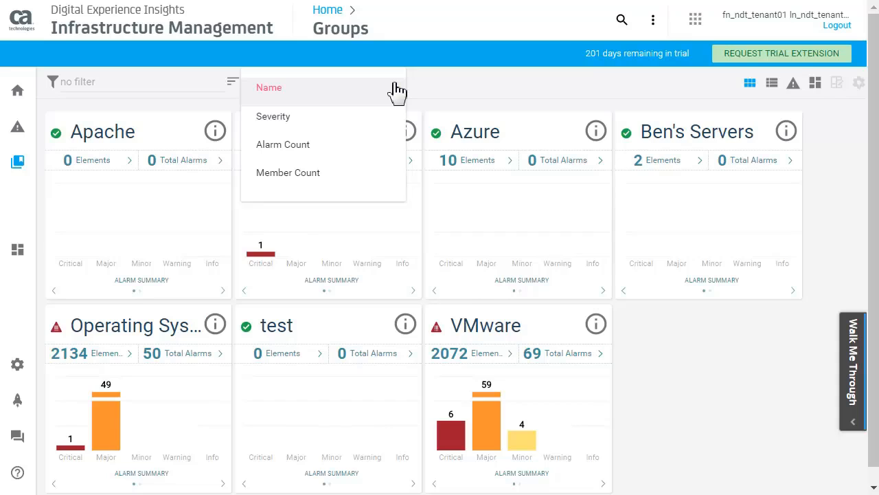
pyautogui.moveTo(392, 94)
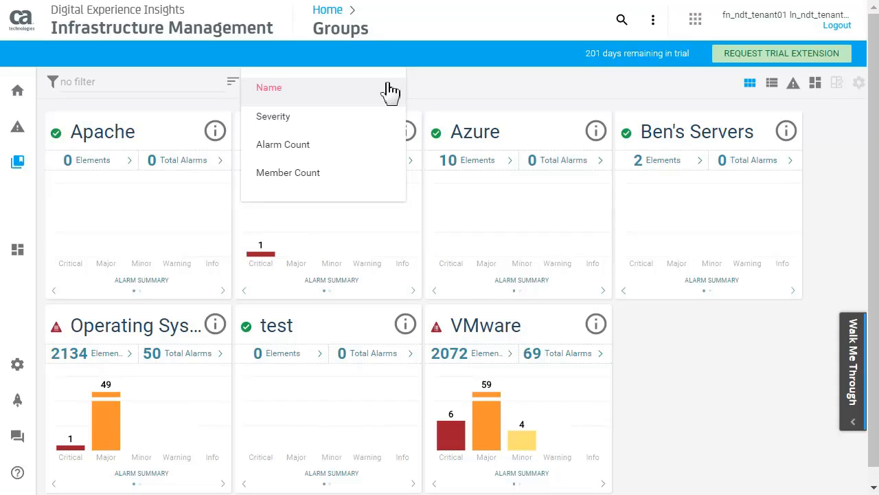
pyautogui.click(272, 115)
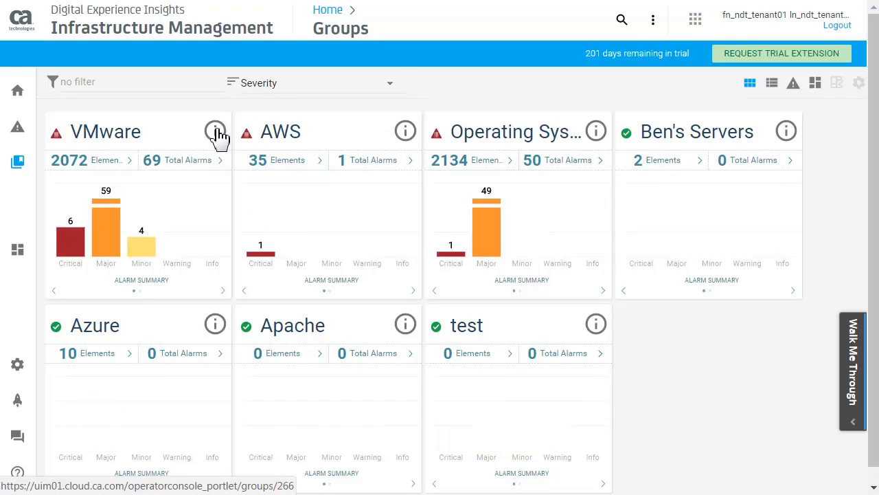
pyautogui.click(214, 130)
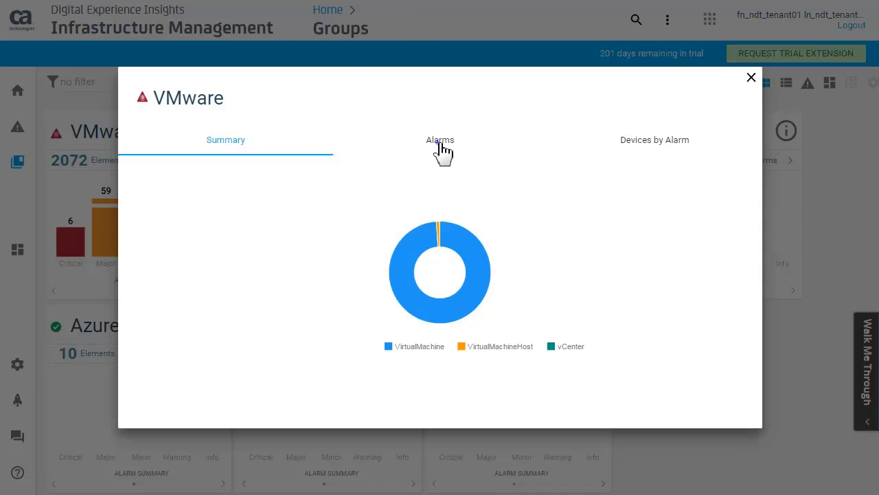
pyautogui.click(439, 140)
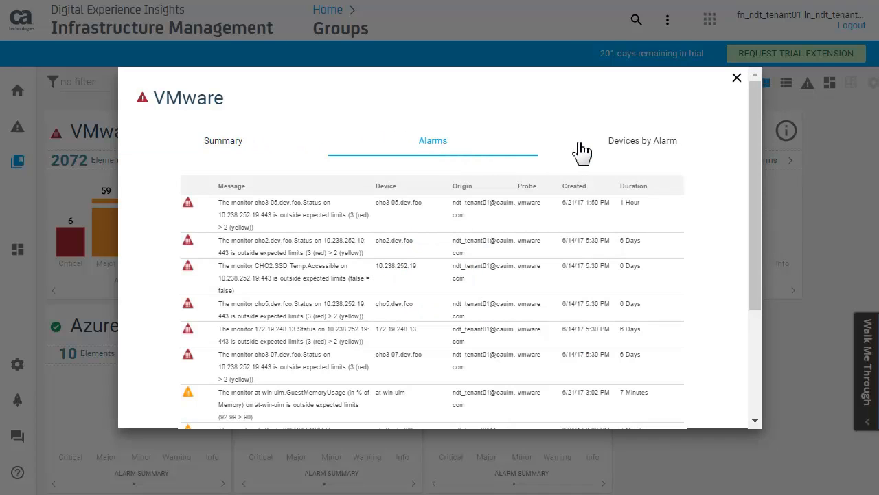
pyautogui.click(643, 140)
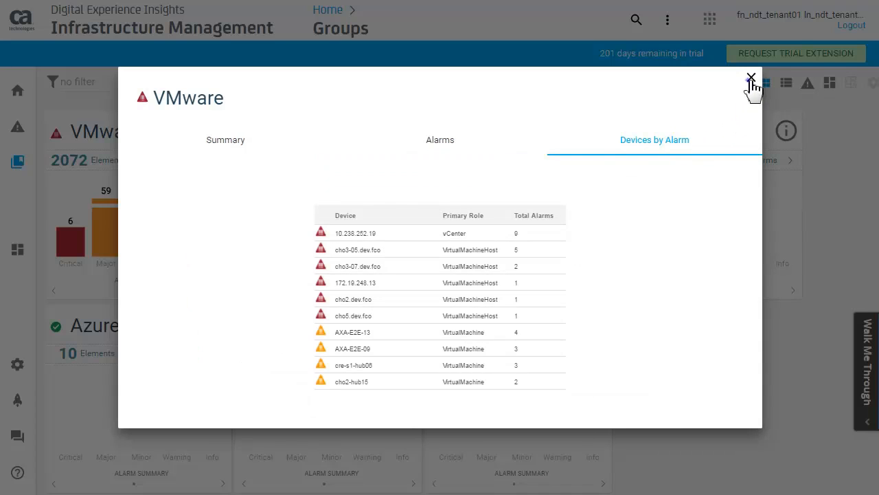
pyautogui.click(750, 77)
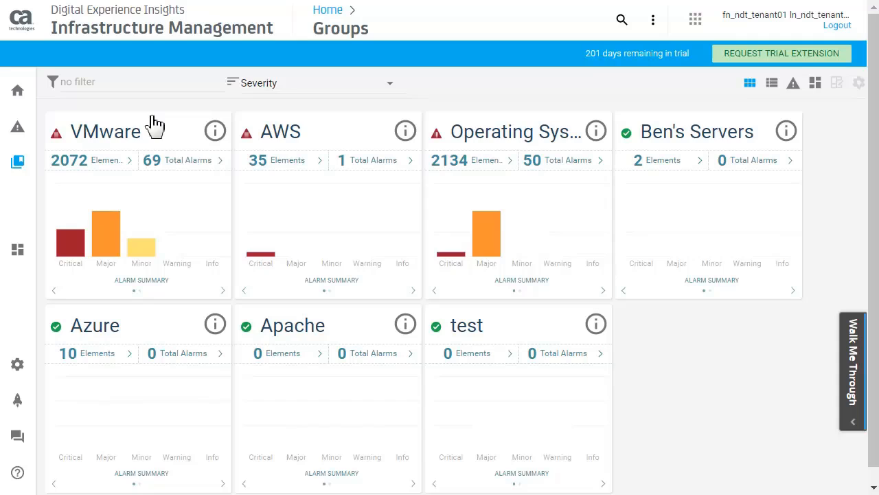
# Drill into VMware's Hosts subgroup, then go to the Dashboards collection
pyautogui.click(106, 132)
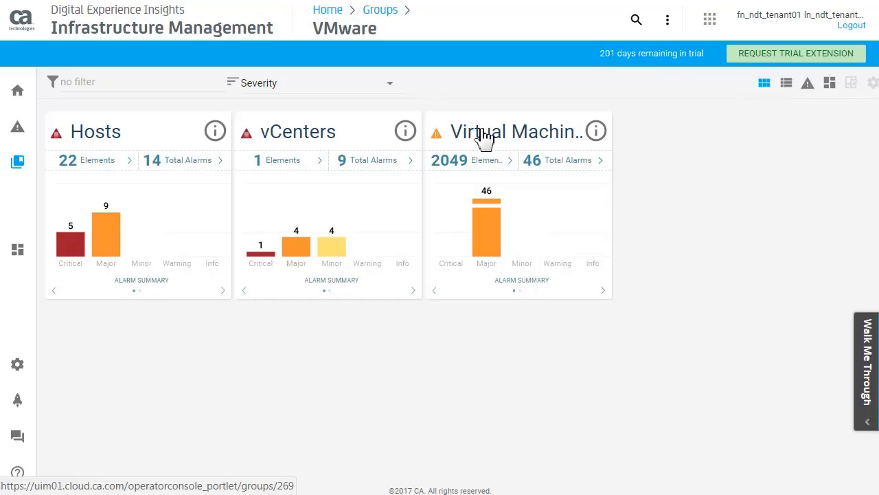
pyautogui.moveTo(379, 136)
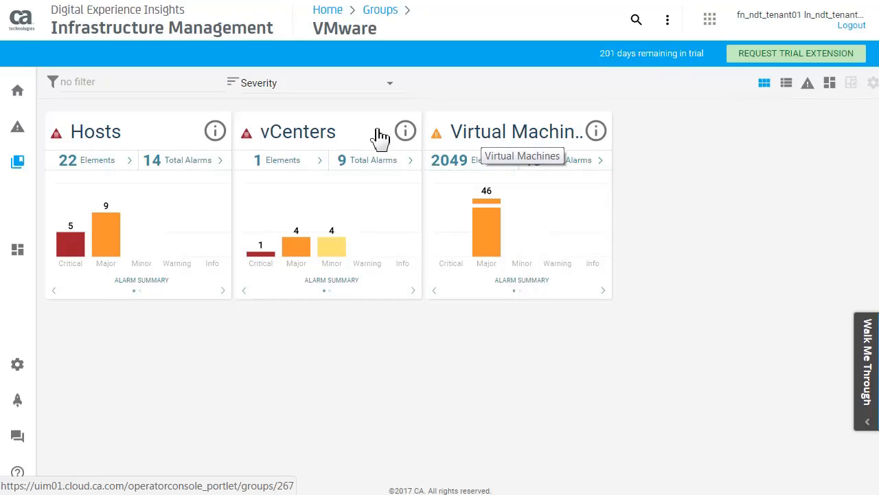
pyautogui.moveTo(96, 134)
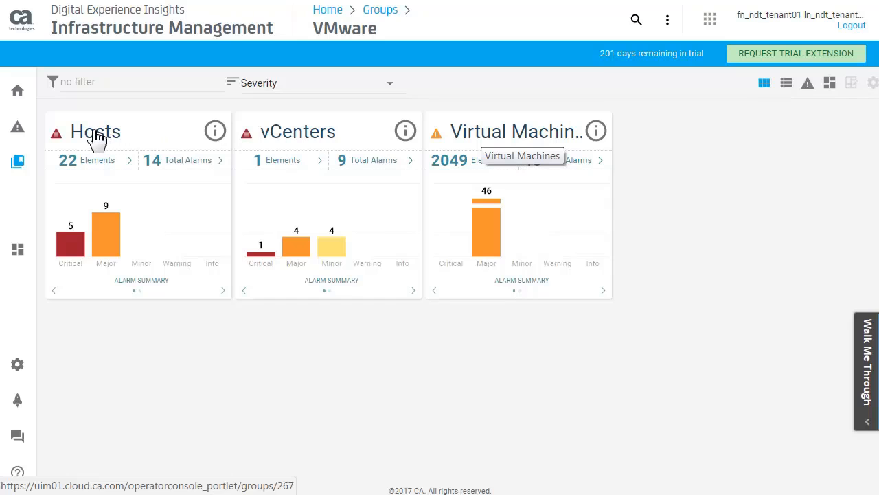
pyautogui.click(96, 131)
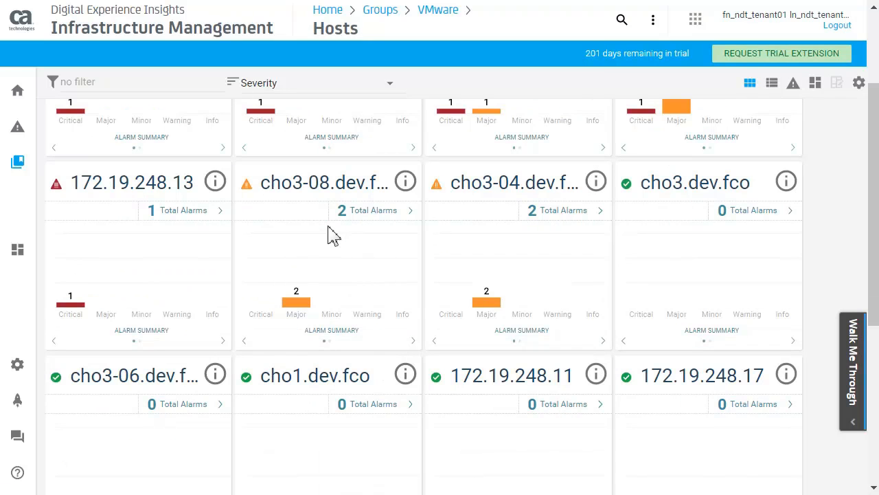
pyautogui.scroll(3)
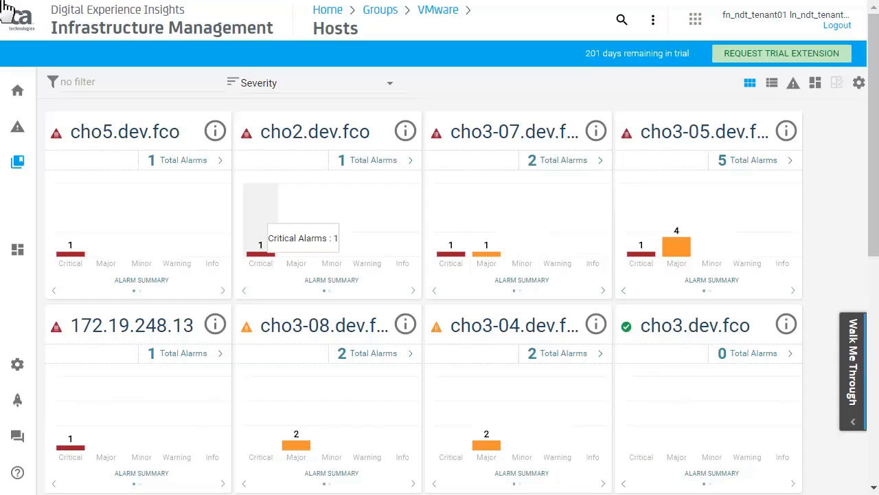
pyautogui.click(17, 249)
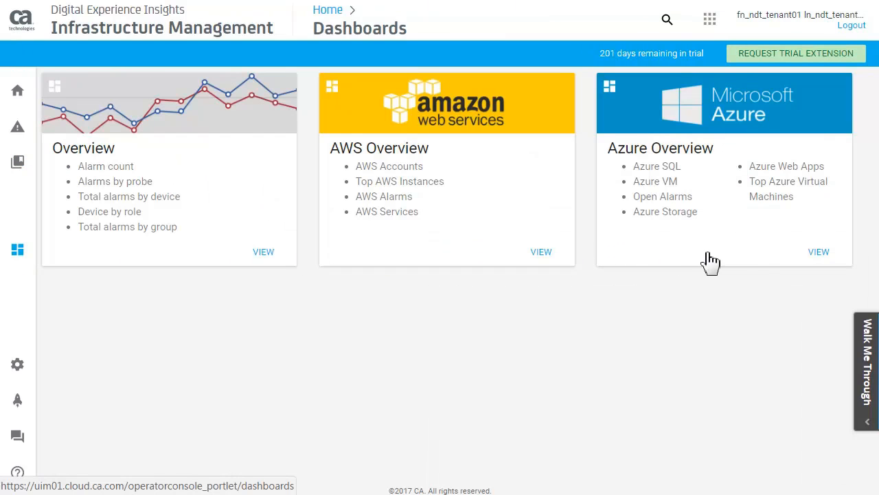
# View the Azure Overview dashboard and scroll down to its SQL Service panels
pyautogui.click(819, 251)
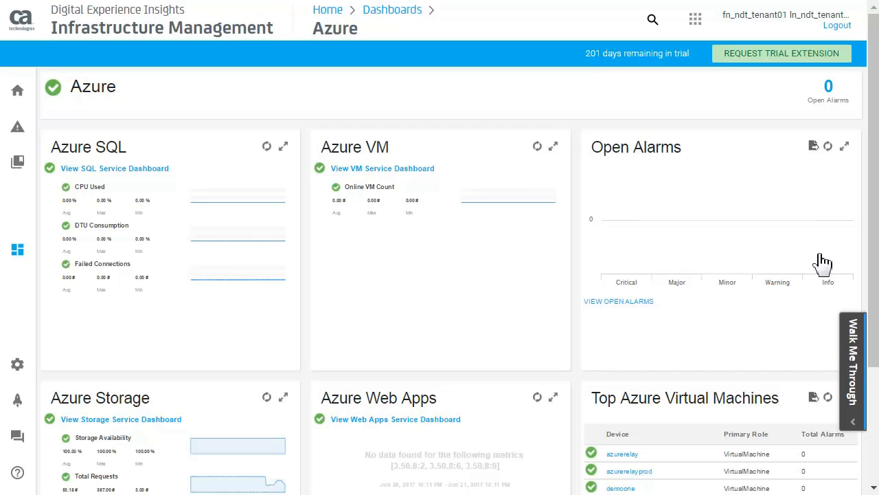
pyautogui.moveTo(448, 254)
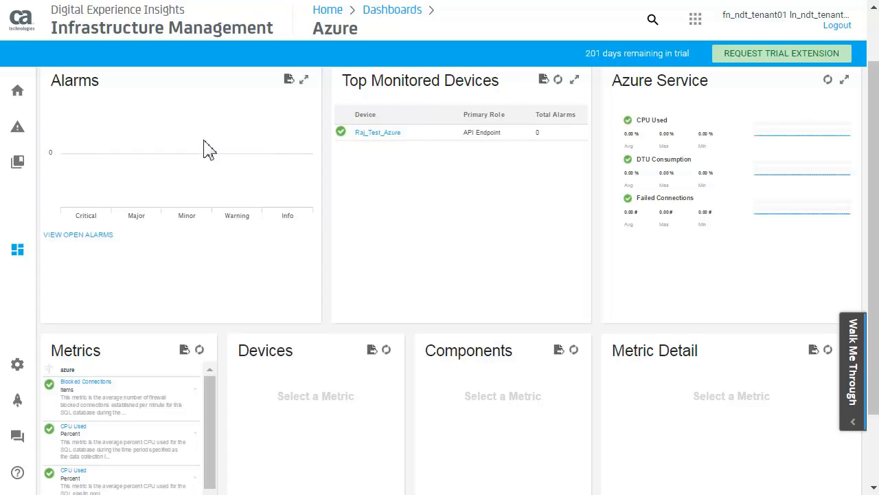
pyautogui.scroll(-3)
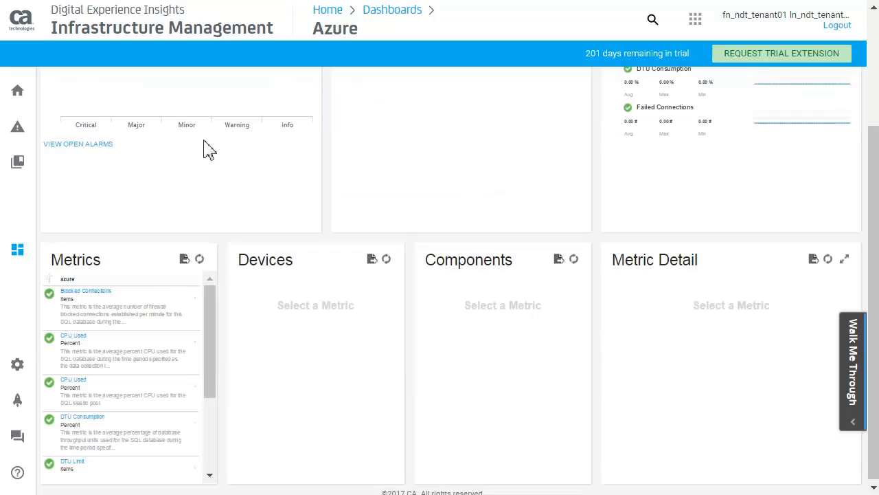
pyautogui.scroll(-3)
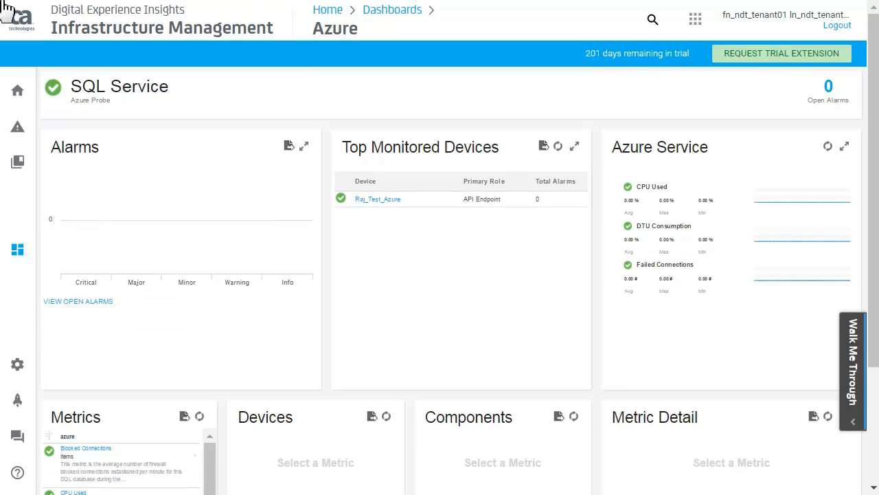
pyautogui.moveTo(20, 313)
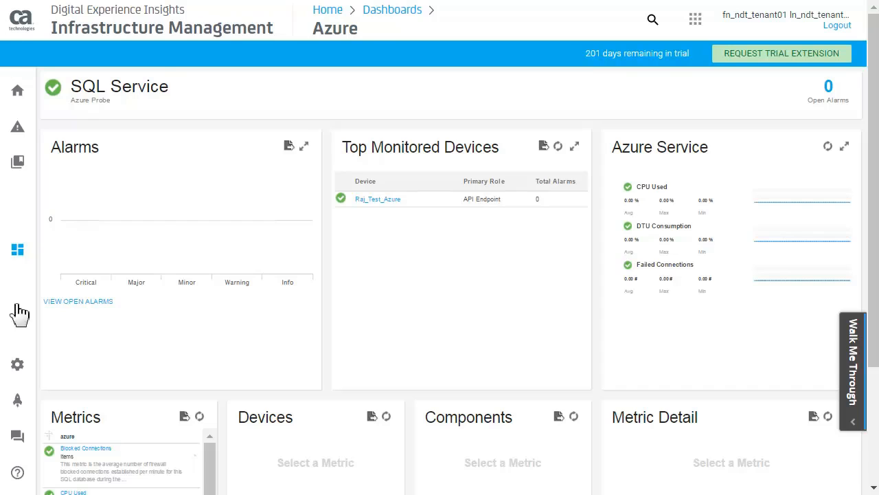